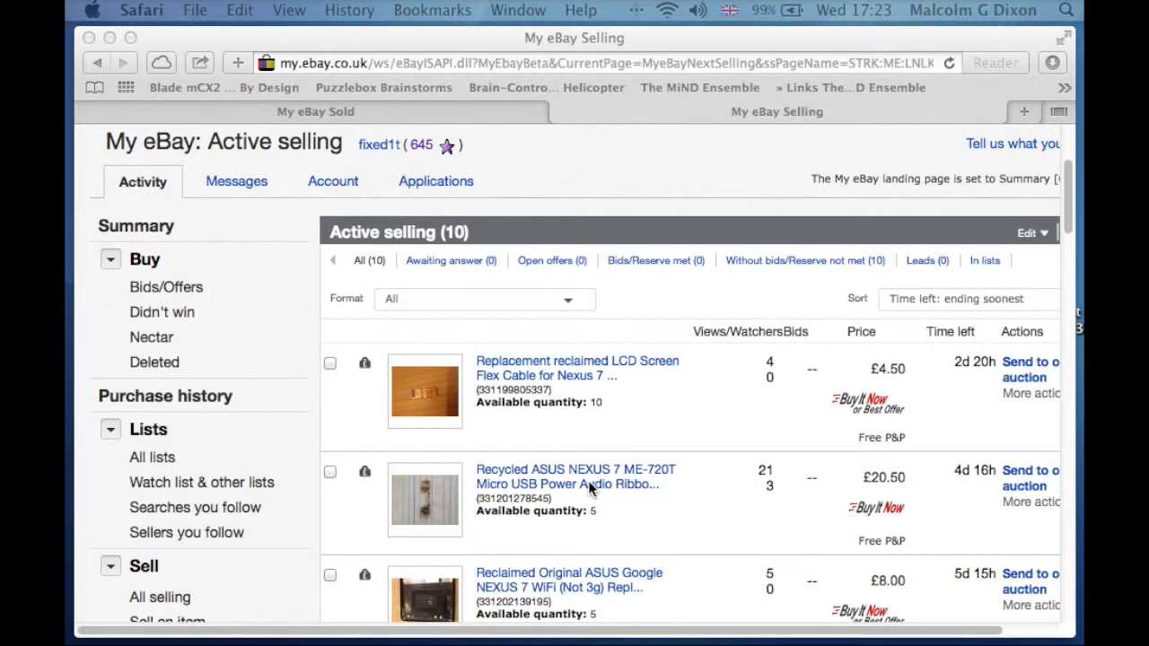
mouse_move(169, 158)
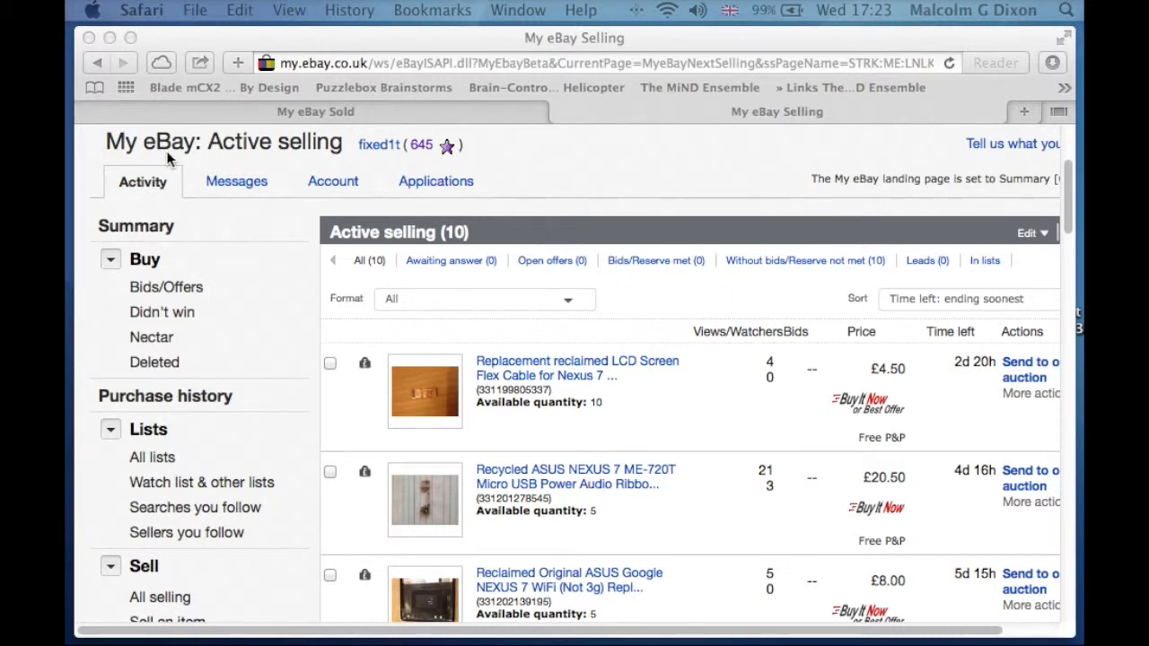
mouse_move(564, 327)
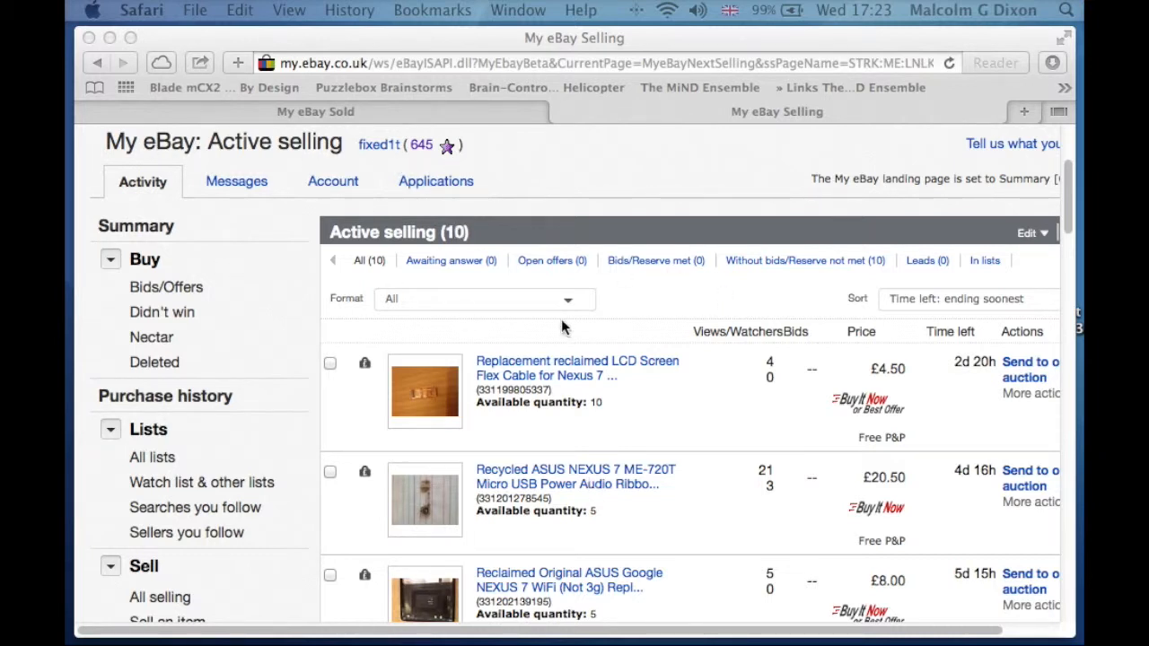
mouse_move(553, 323)
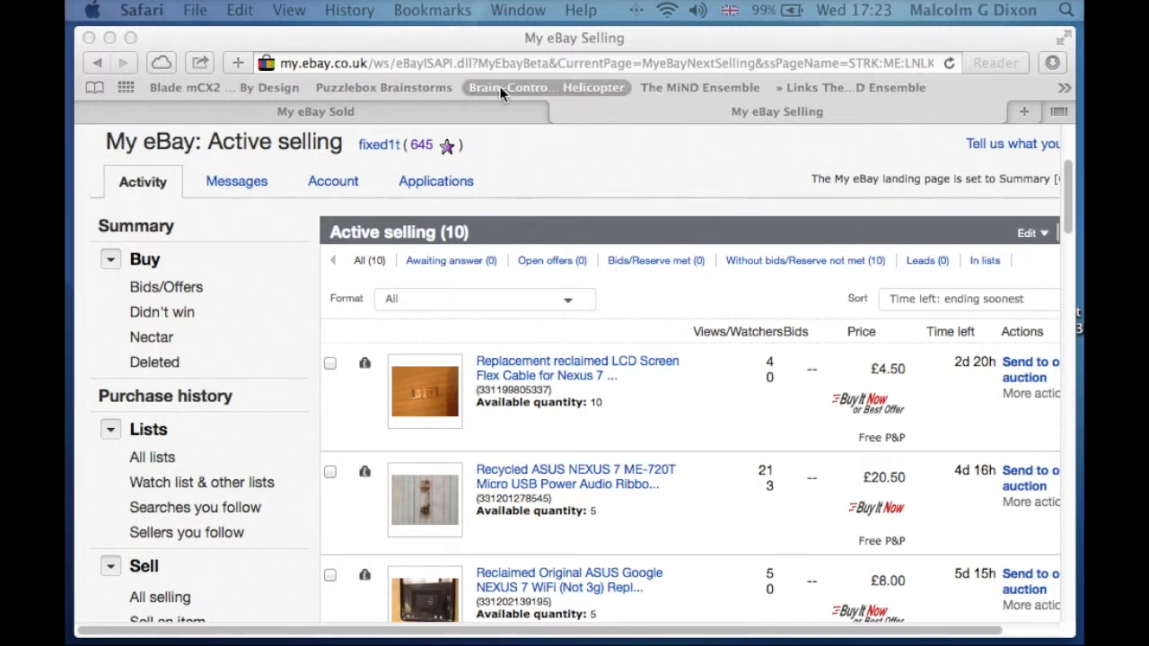
mouse_move(610, 205)
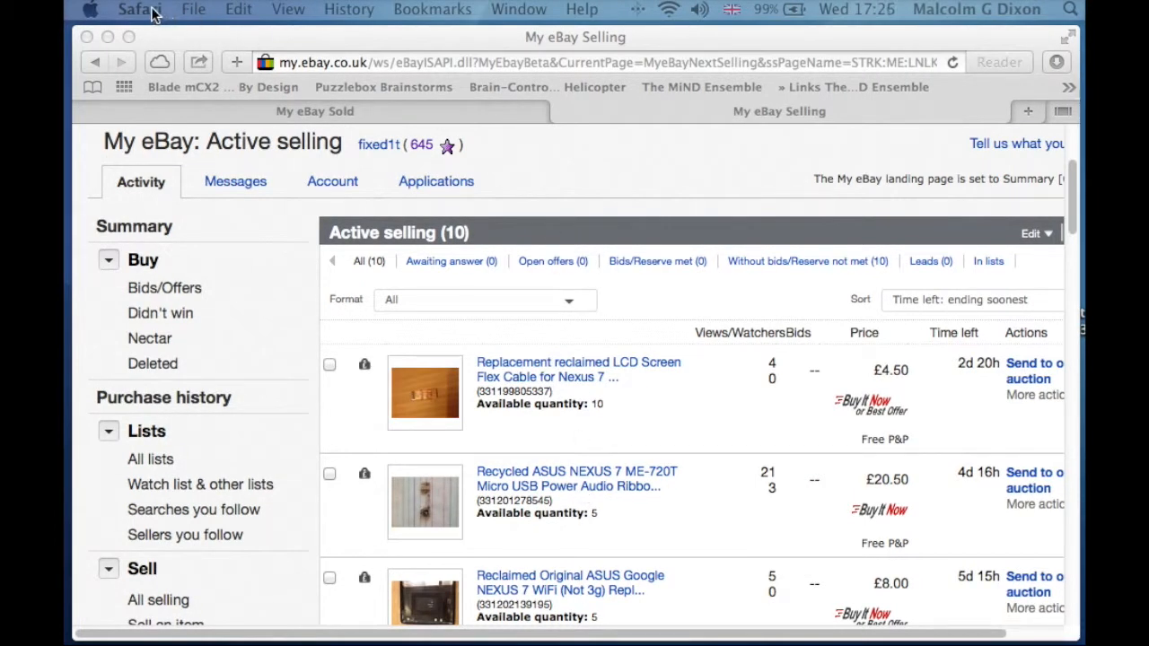
Bring up Safari Preferences and land on the Privacy settings via the Advanced tab
left_click(140, 11)
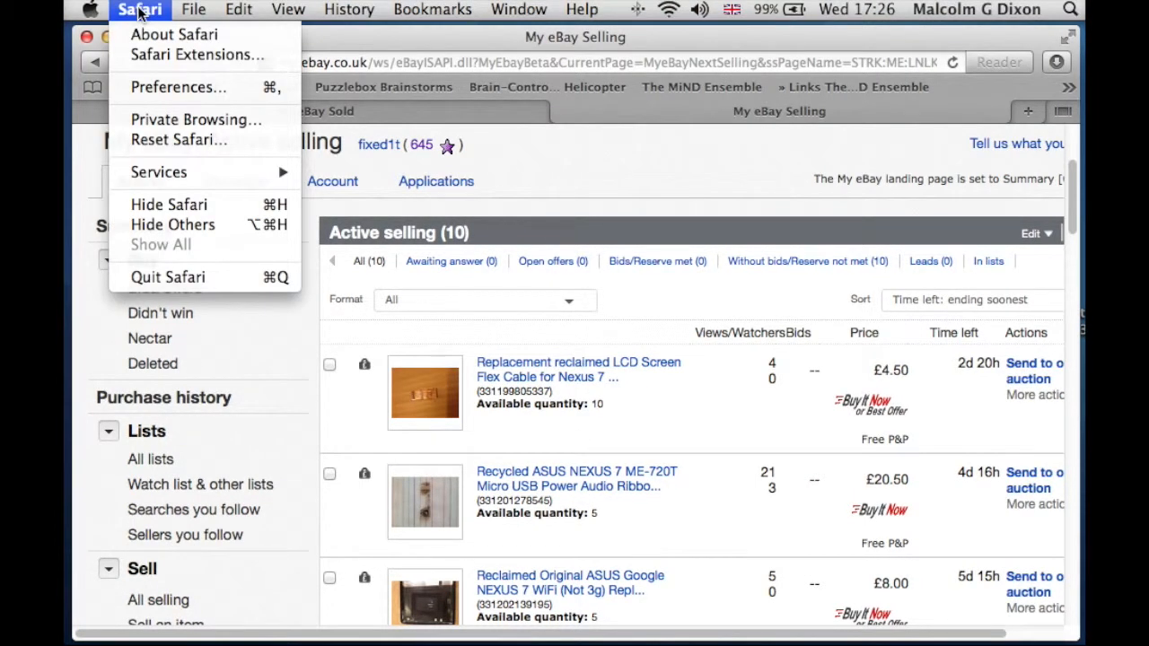
left_click(178, 86)
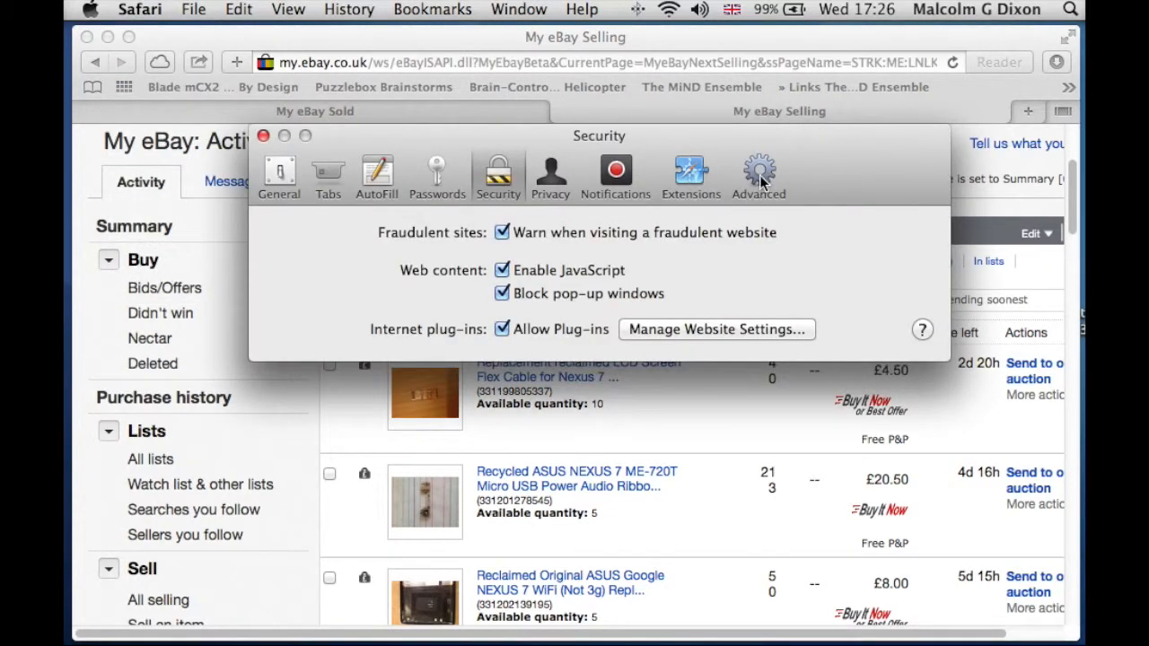
left_click(758, 176)
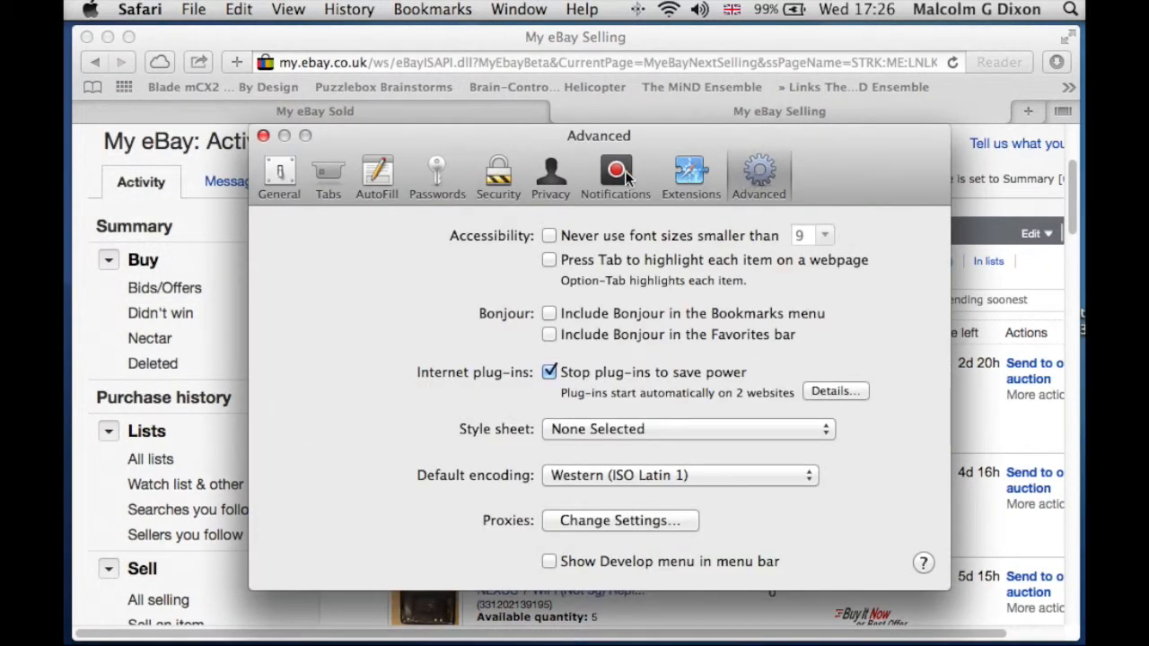
left_click(549, 176)
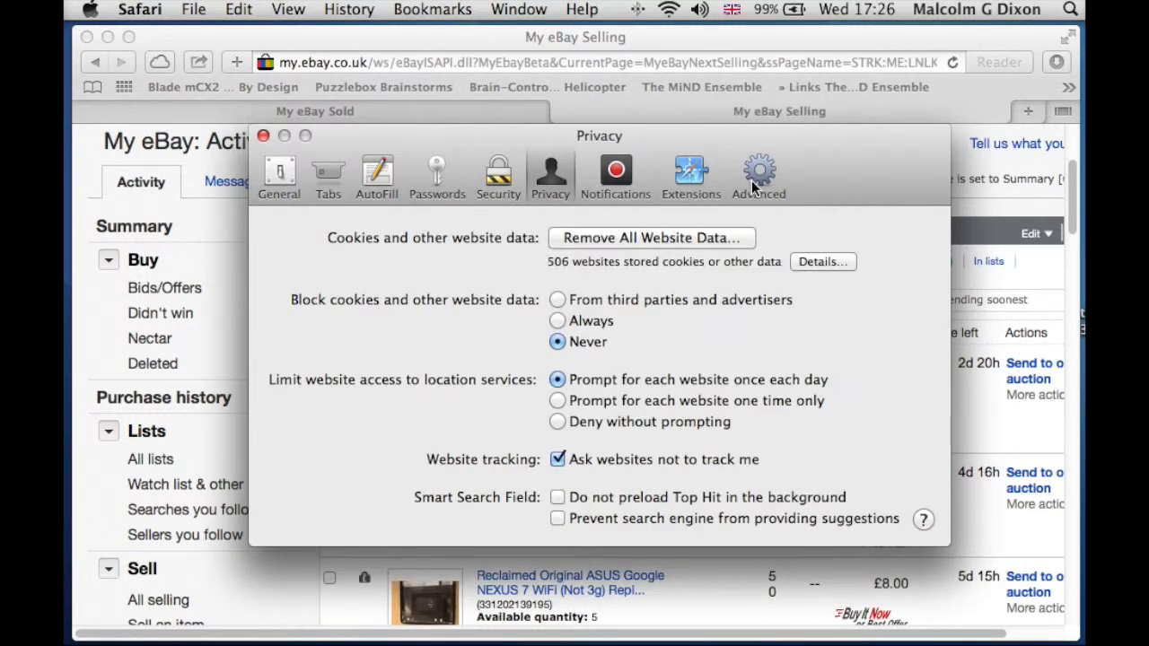
mouse_move(650, 243)
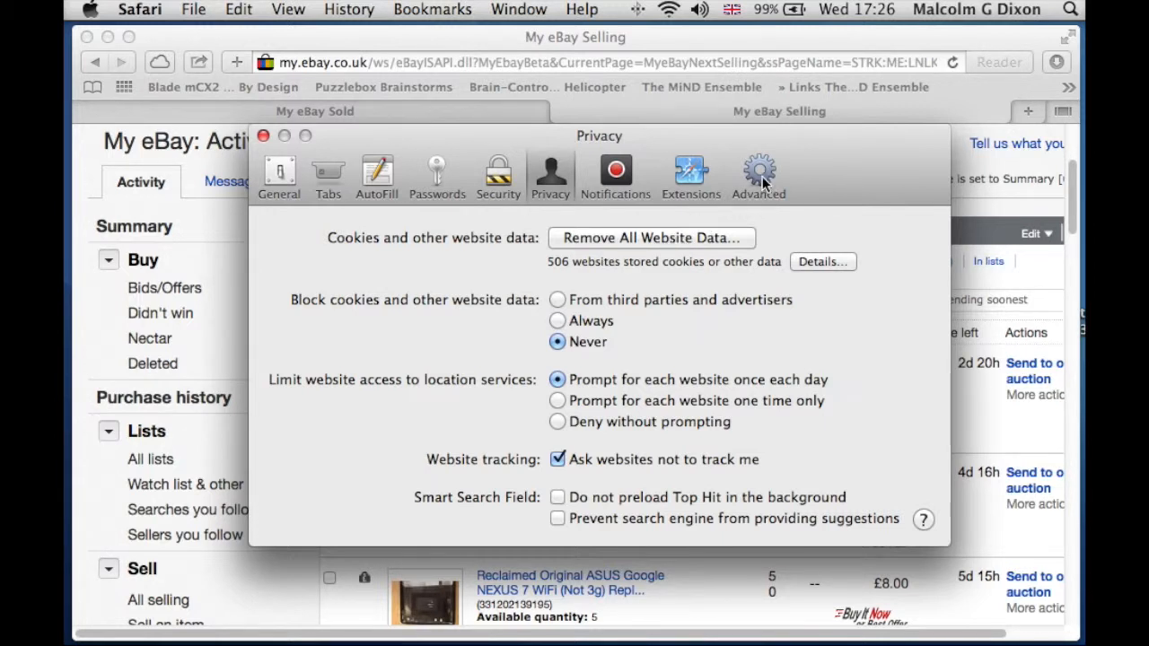
In Advanced preferences, tick 'Show Develop menu in menu bar'
left_click(758, 176)
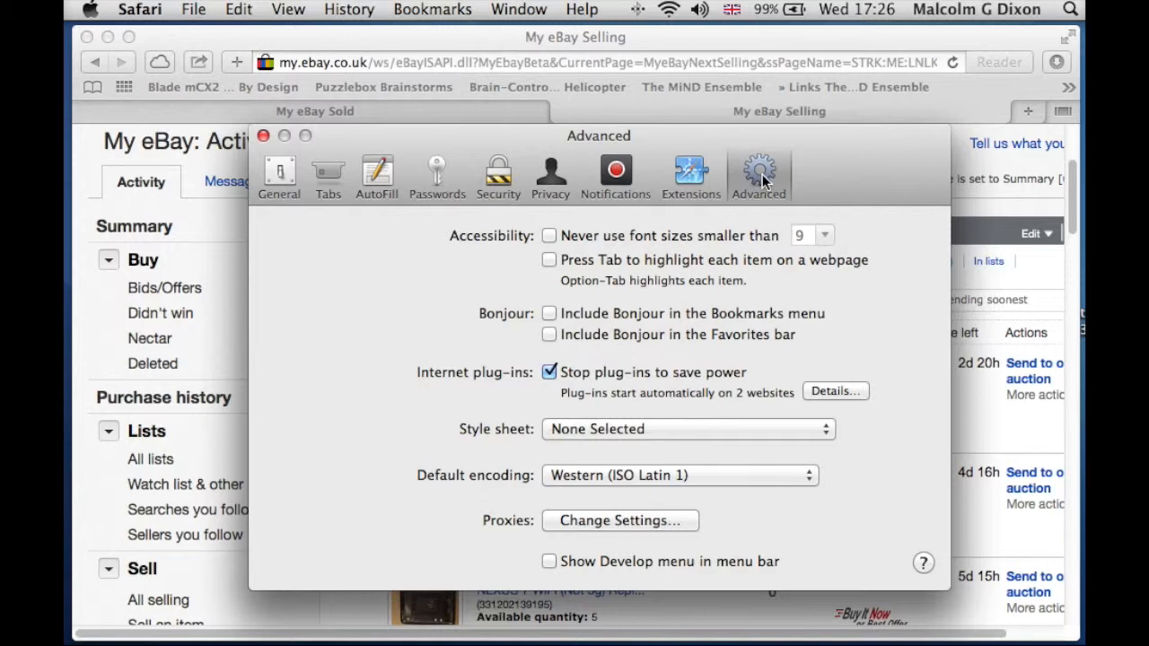
mouse_move(571, 327)
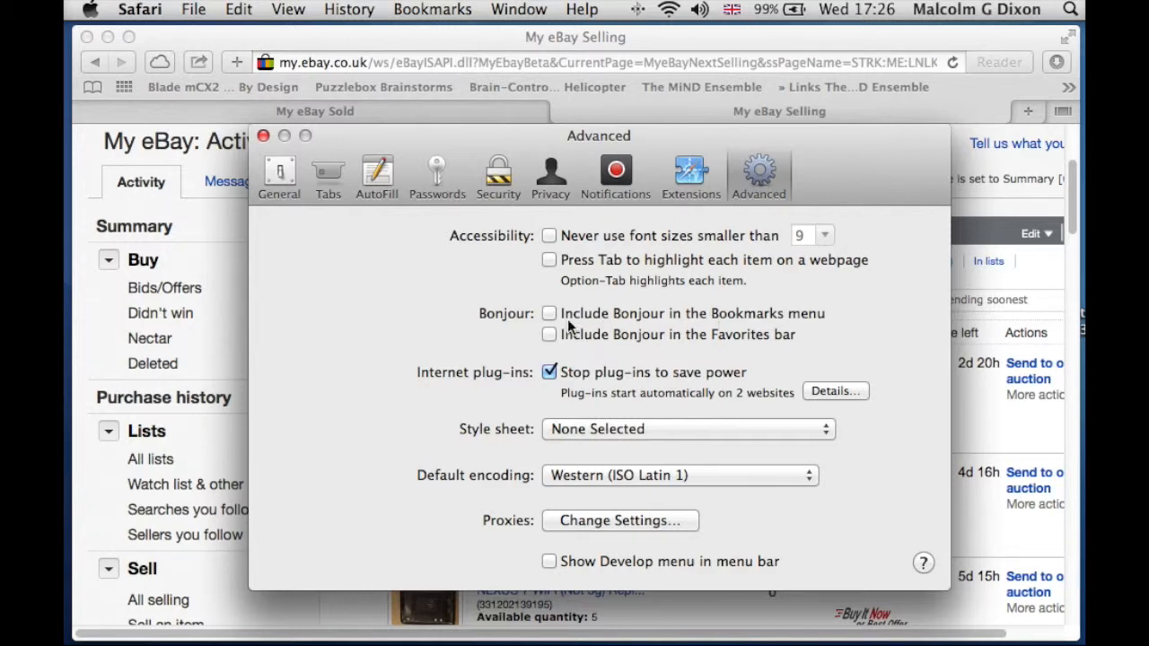
mouse_move(661, 339)
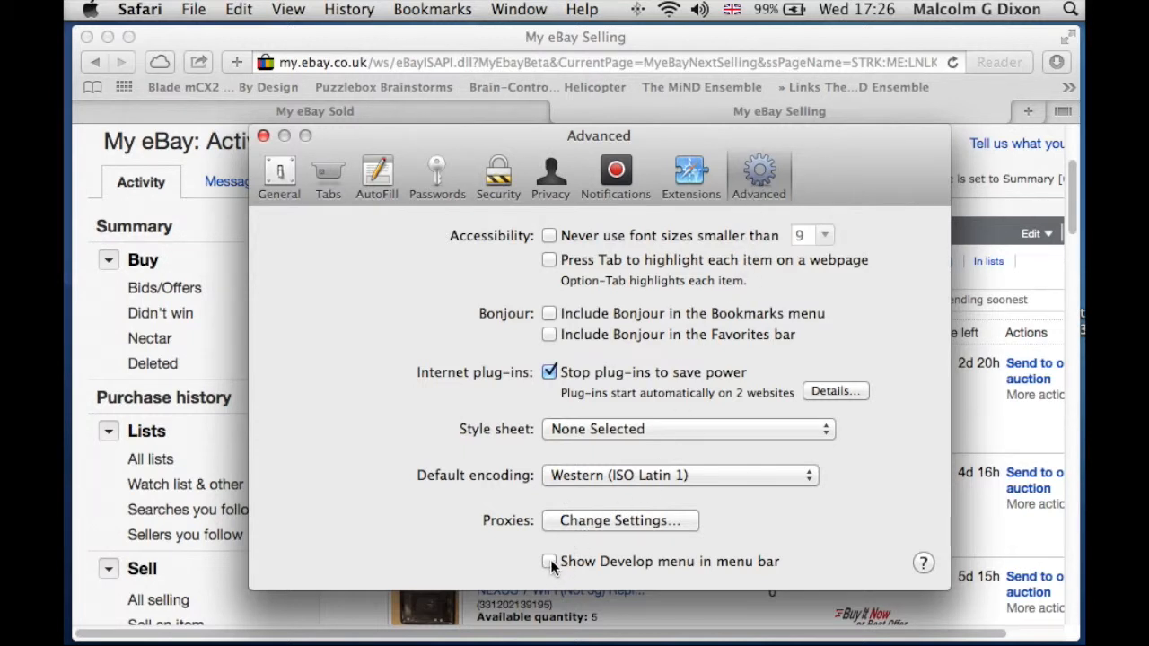
left_click(549, 561)
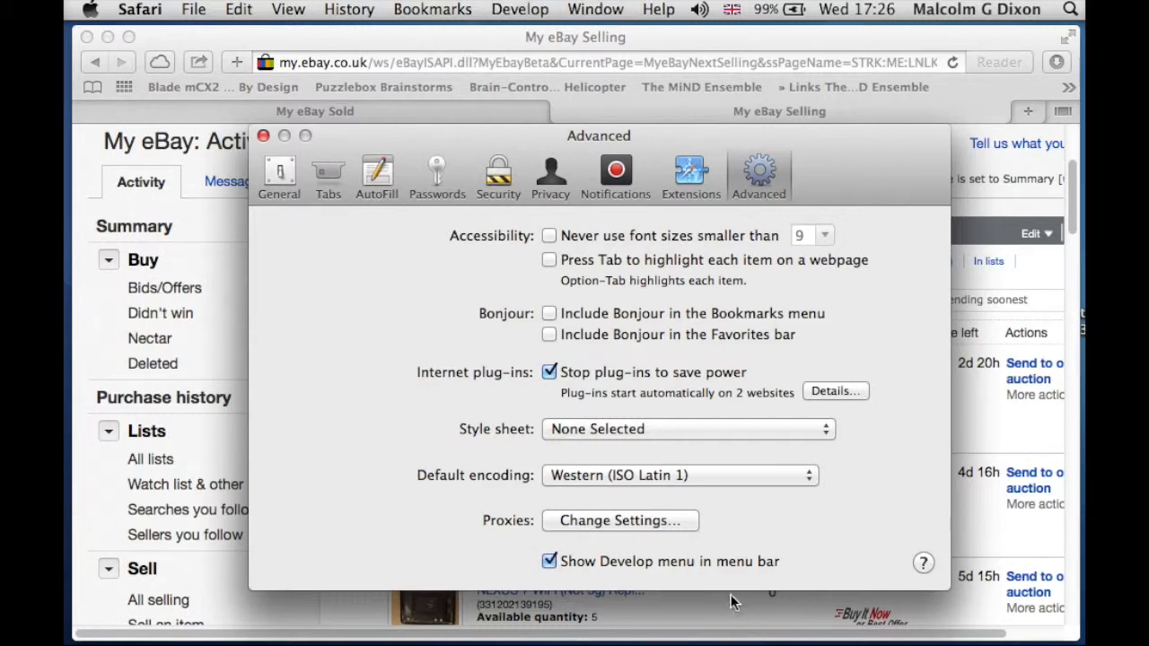
mouse_move(691, 471)
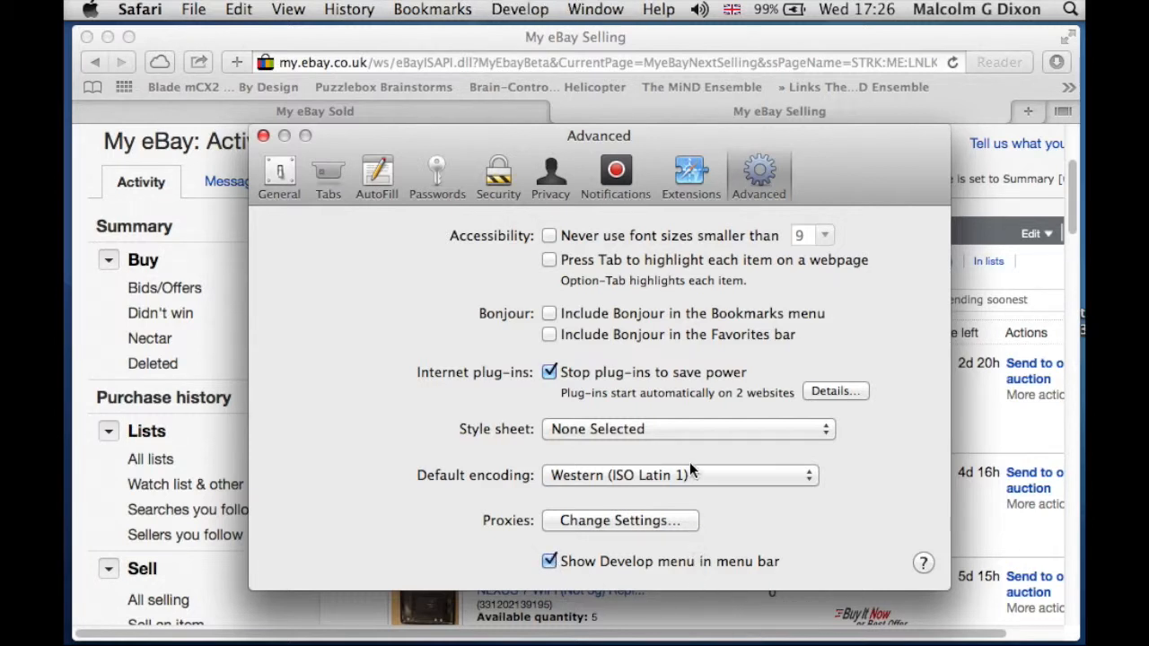
Drop down the new Develop menu listing Empty Caches and other developer options
left_click(519, 11)
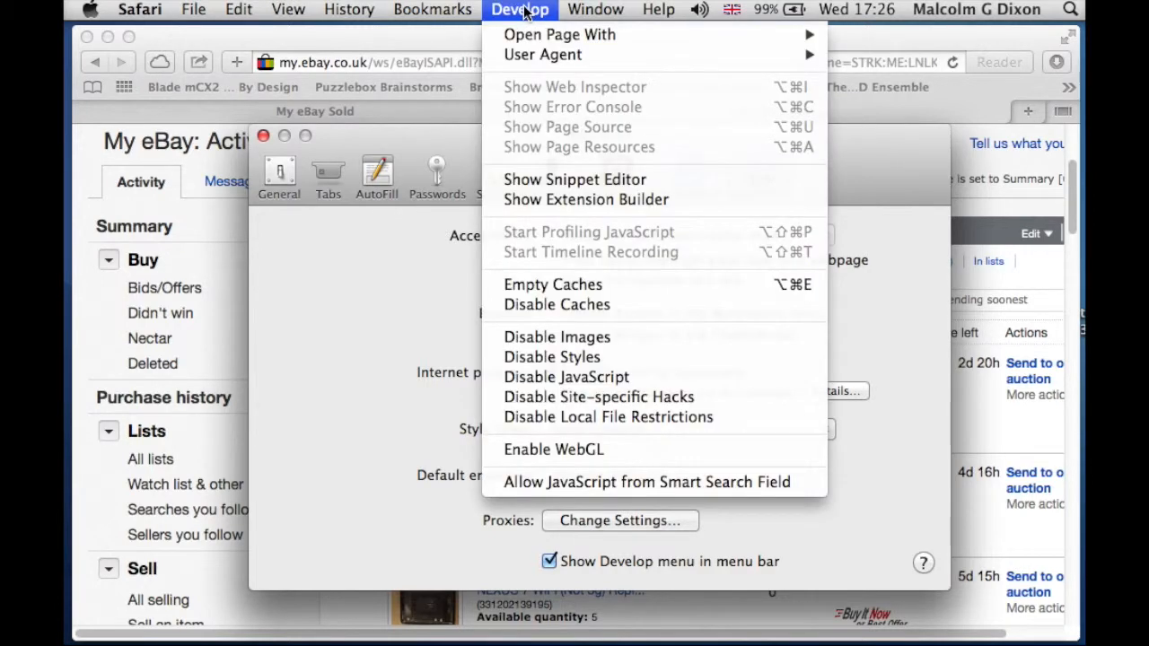
mouse_move(553, 284)
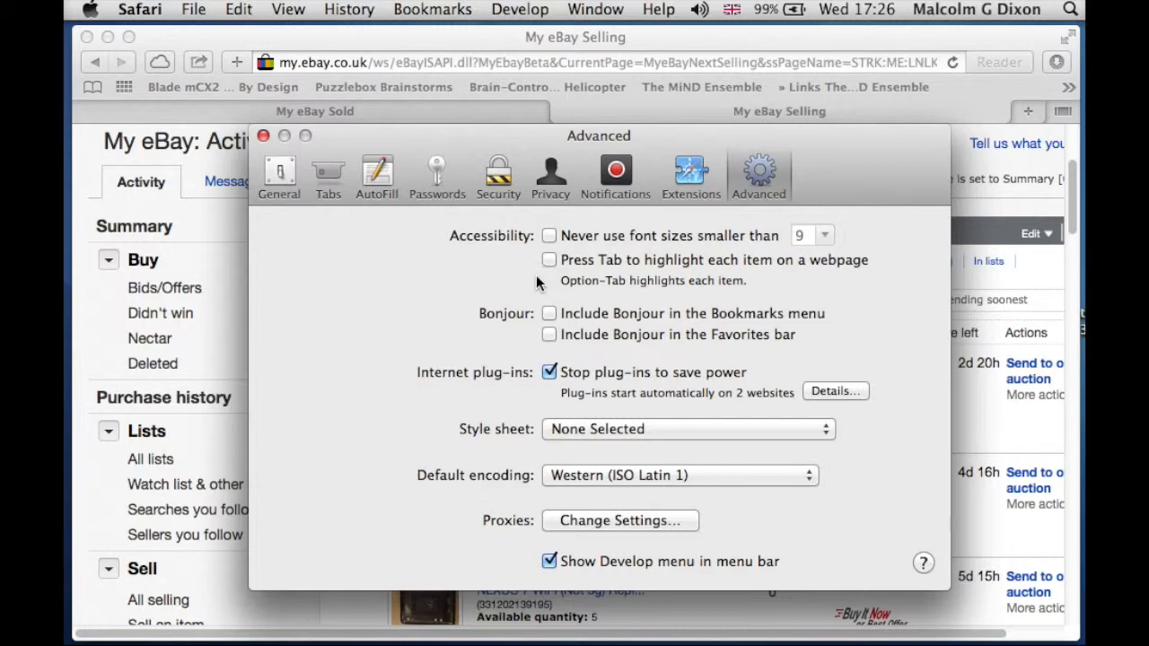
mouse_move(535, 280)
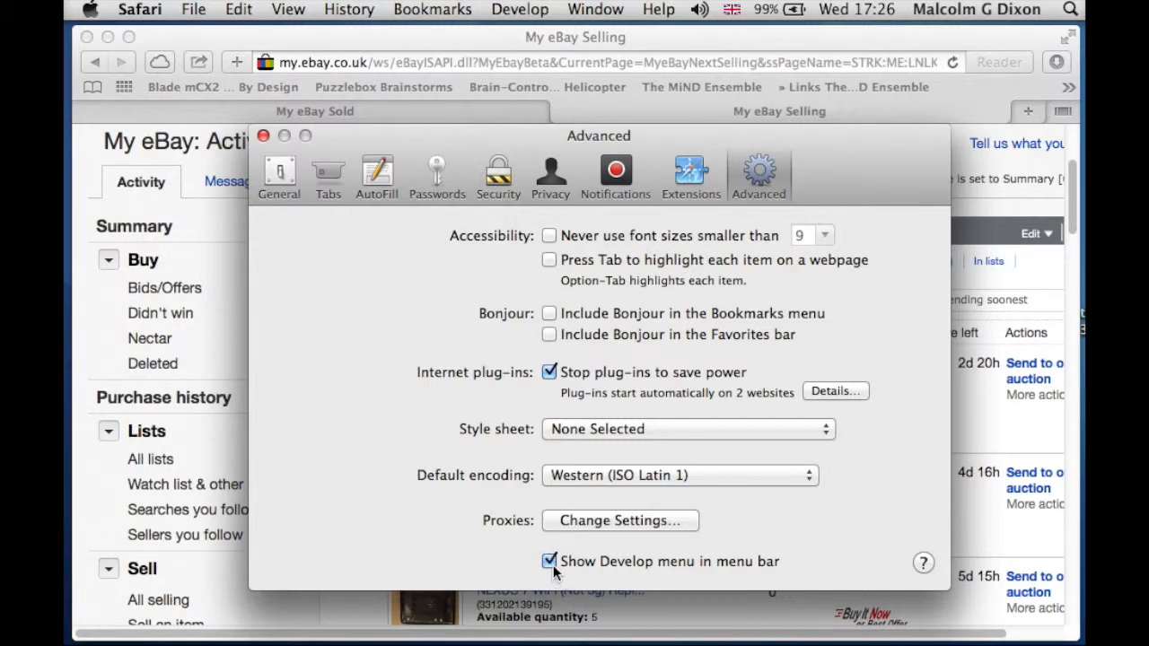
Untick 'Show Develop menu in menu bar' so the Develop menu disappears
left_click(550, 560)
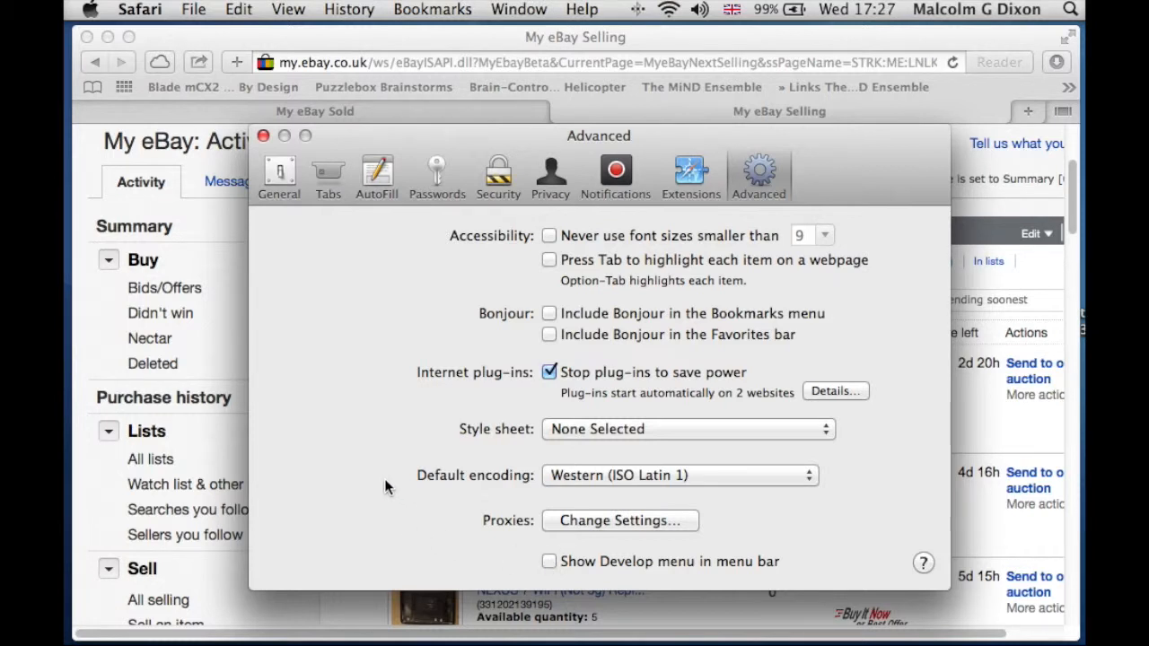
mouse_move(384, 481)
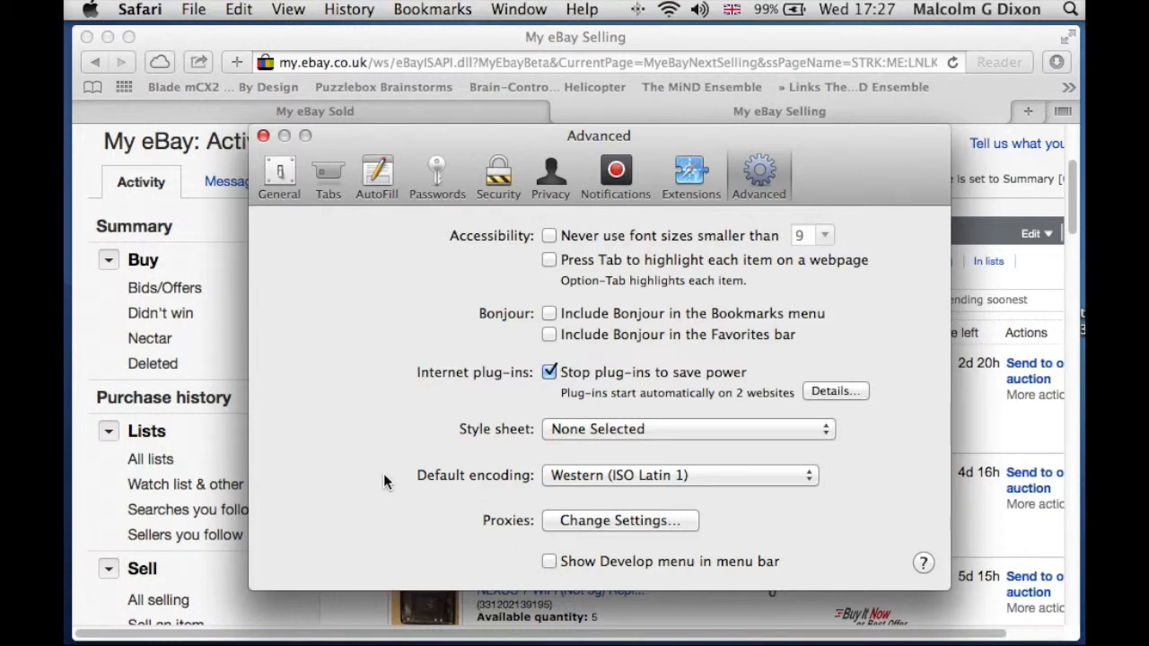
mouse_move(607, 539)
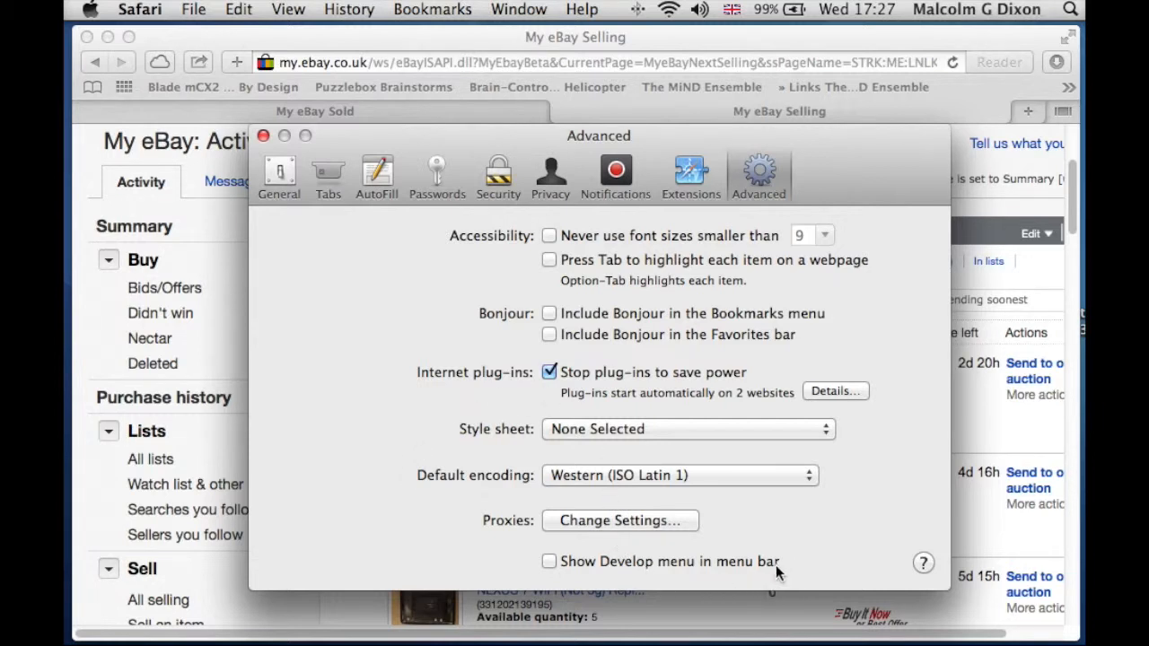
mouse_move(467, 517)
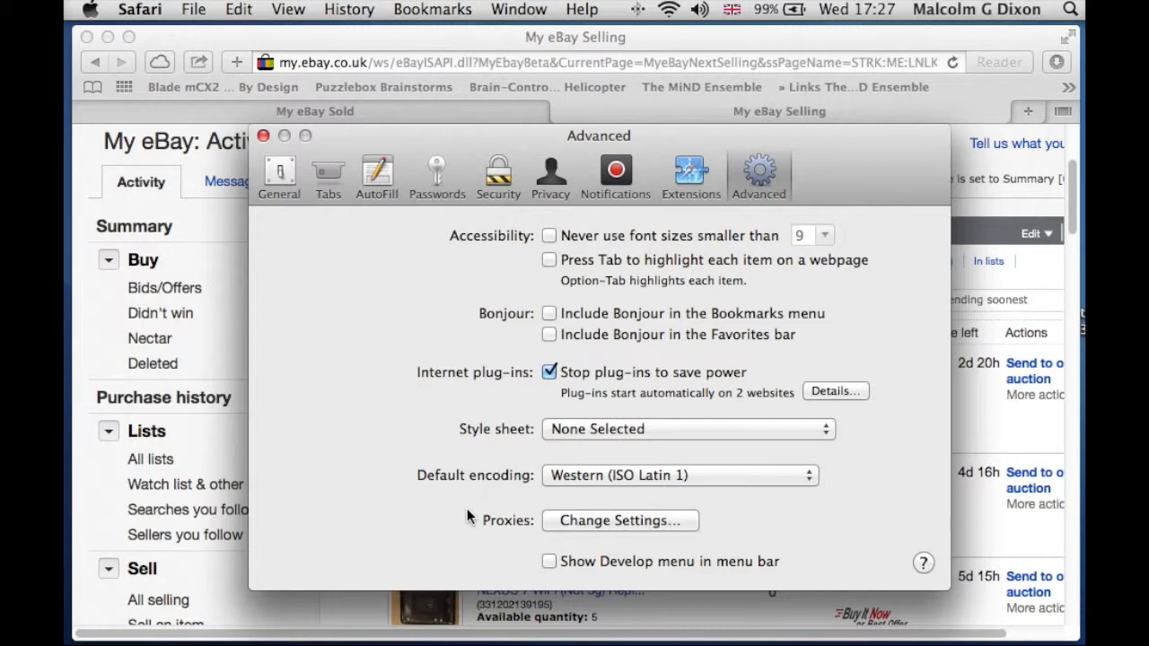
mouse_move(456, 505)
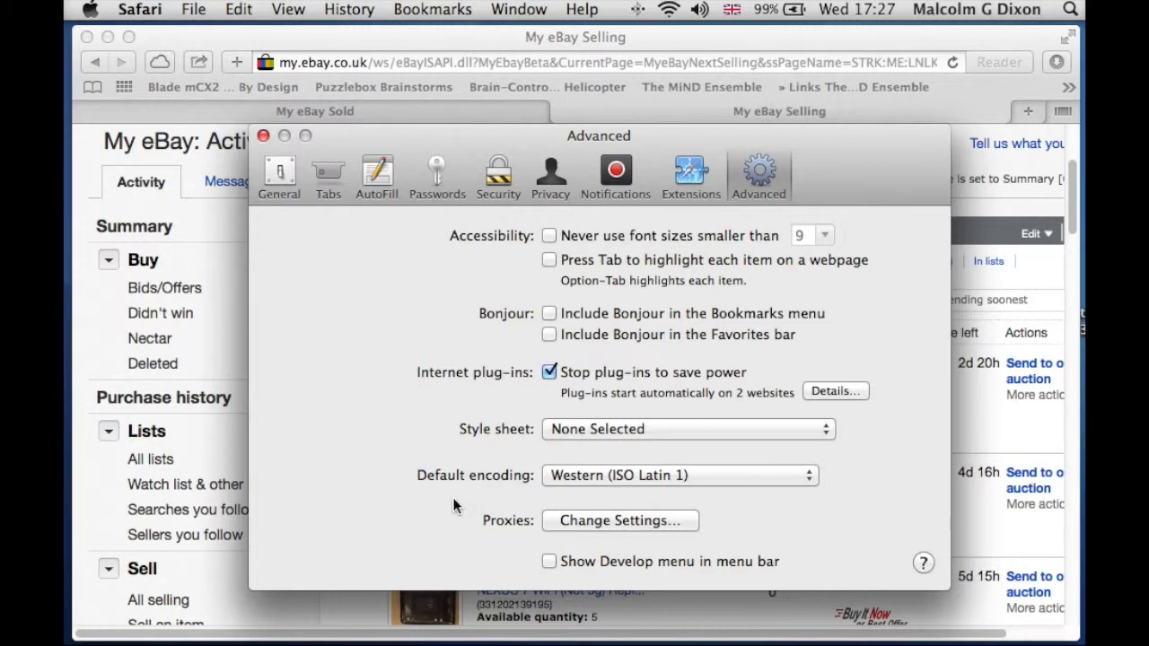
mouse_move(393, 501)
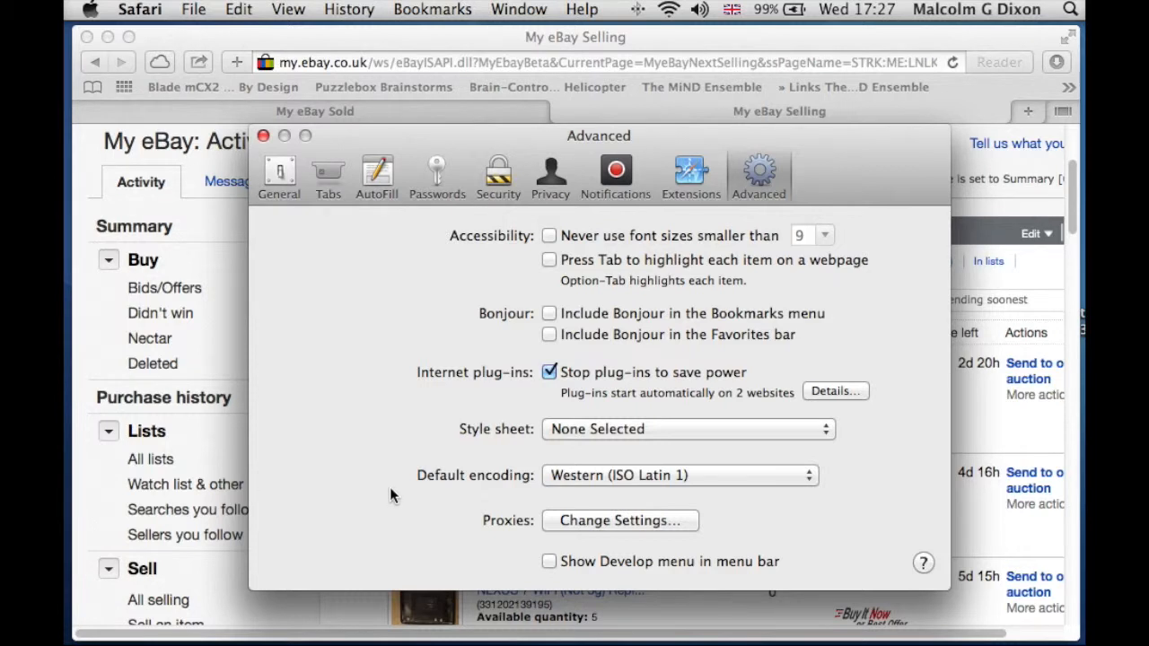
mouse_move(368, 478)
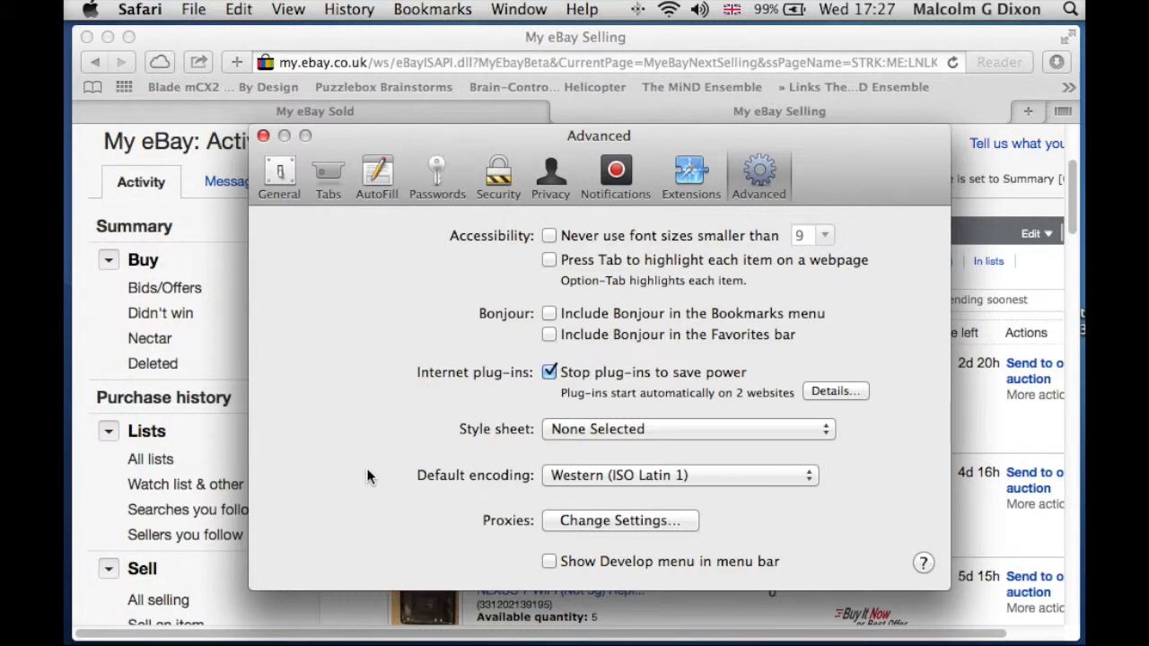